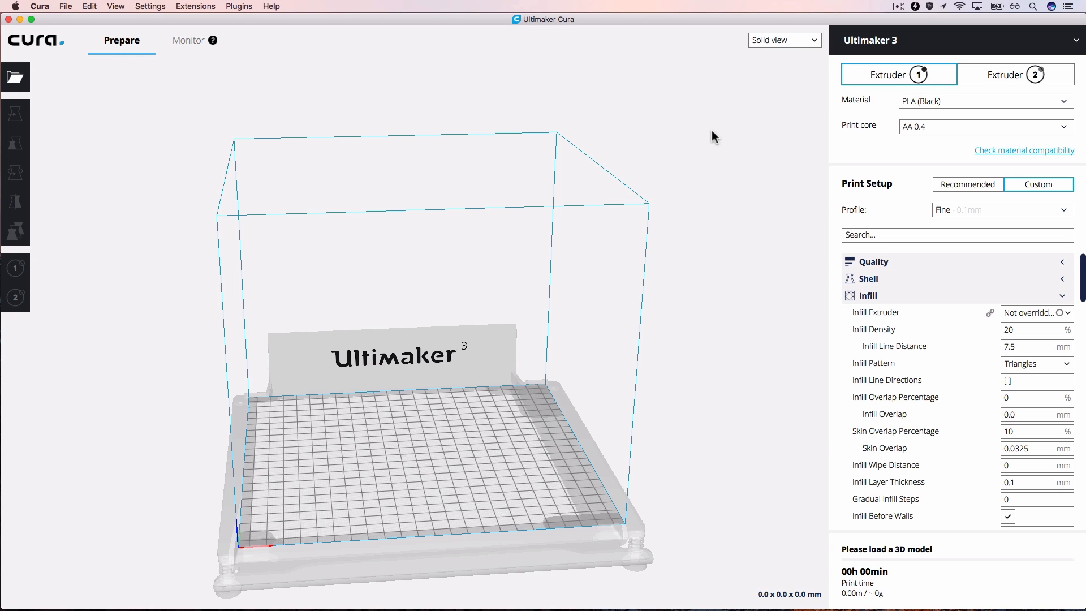
mouse_move(828, 74)
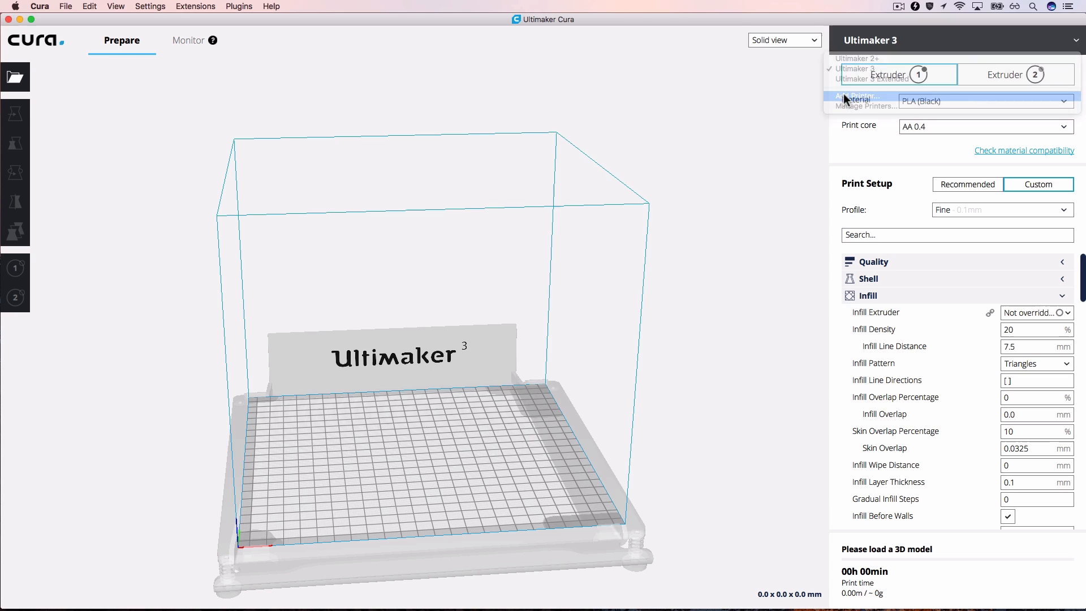
Start a new Ultimaker 3 printer and begin naming it Group-Host
click(858, 96)
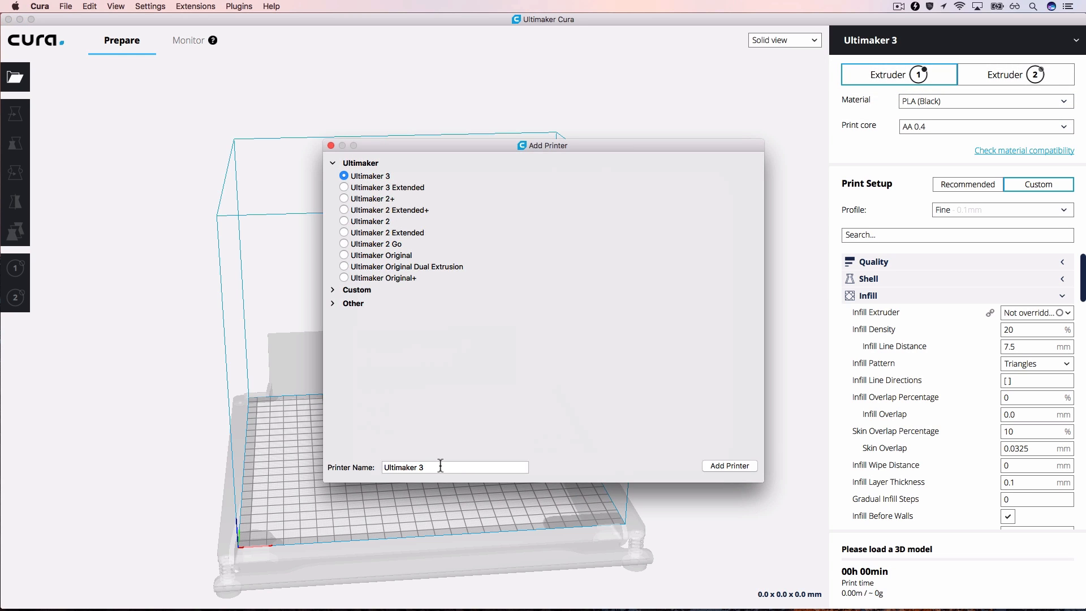
text(Group-Host)
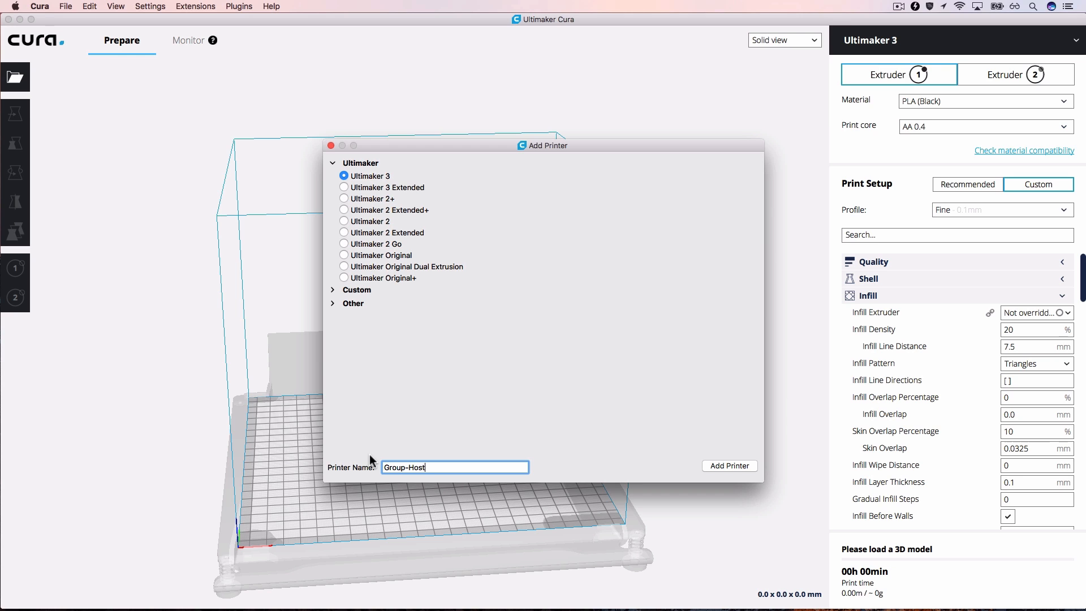
Add Group-Host, connect it to the networked printer, and view it in Monitor as an available group
click(729, 466)
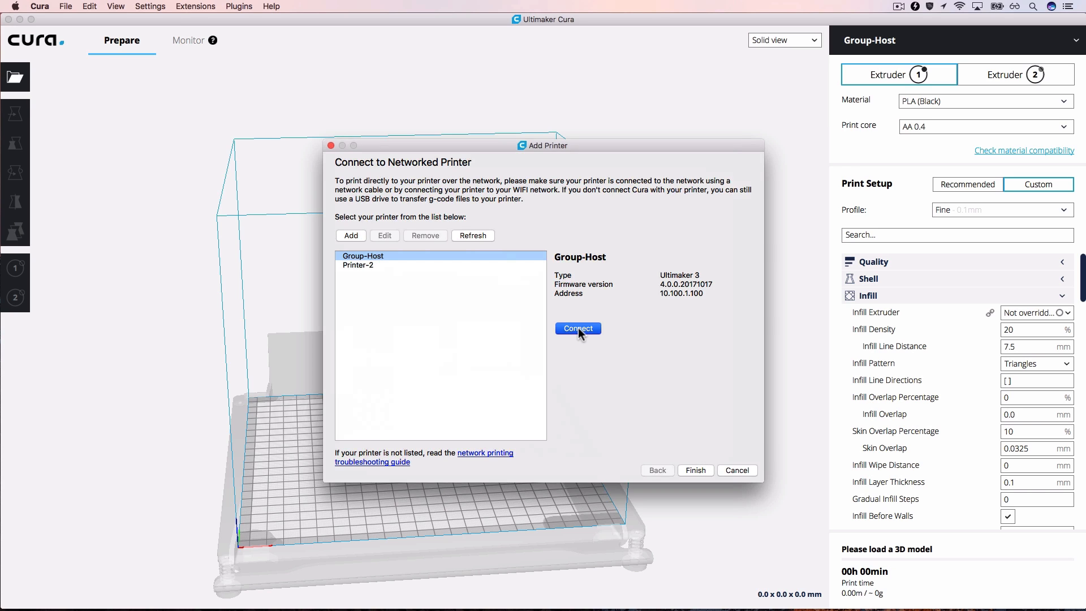
click(578, 328)
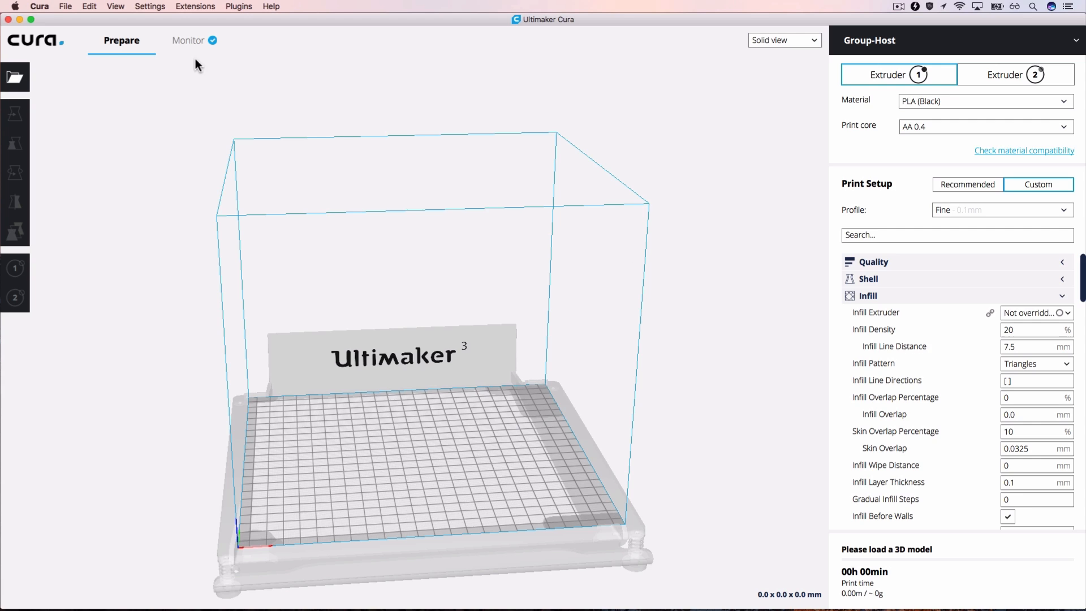
click(188, 41)
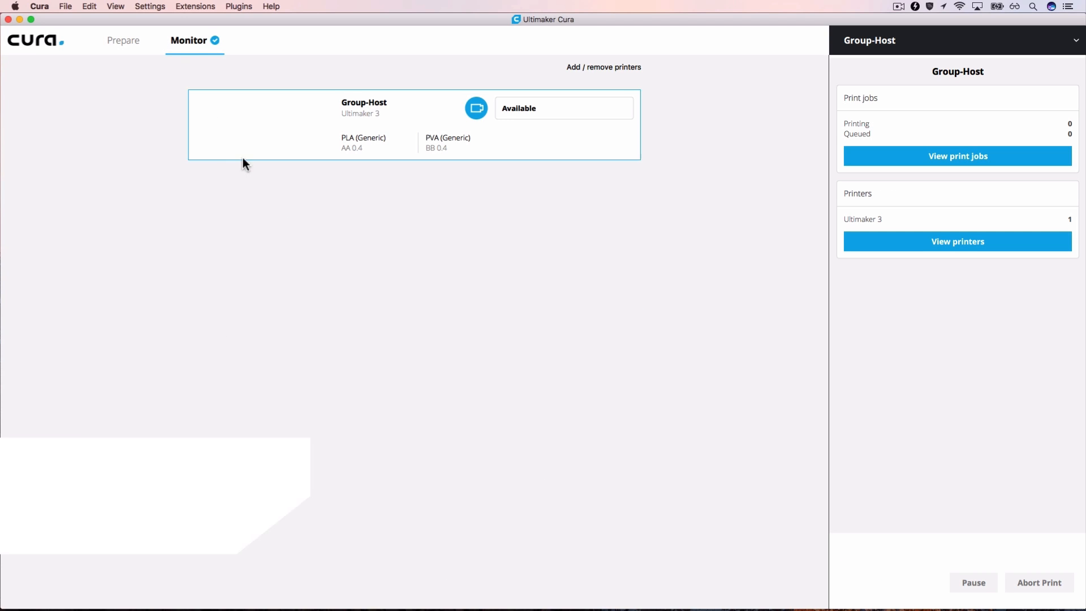